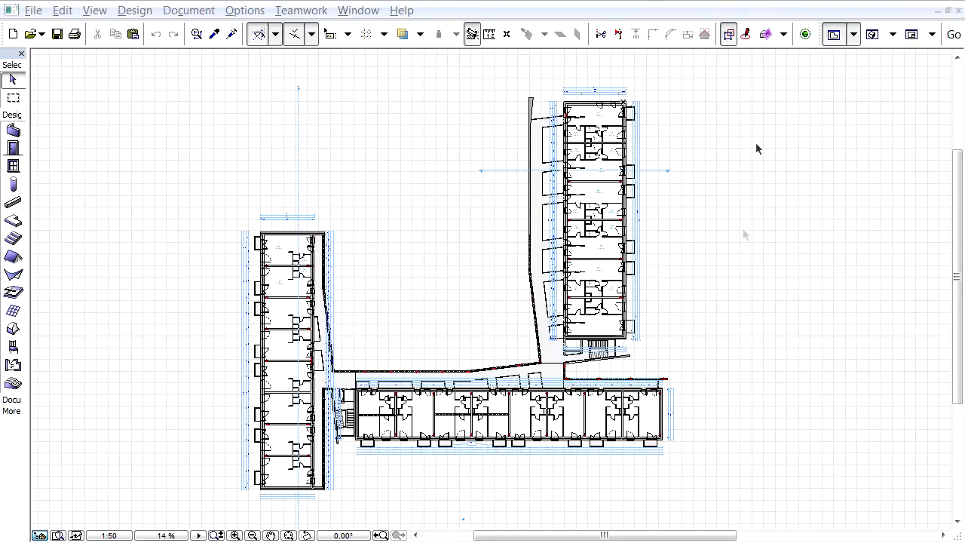
mouse_move(767, 33)
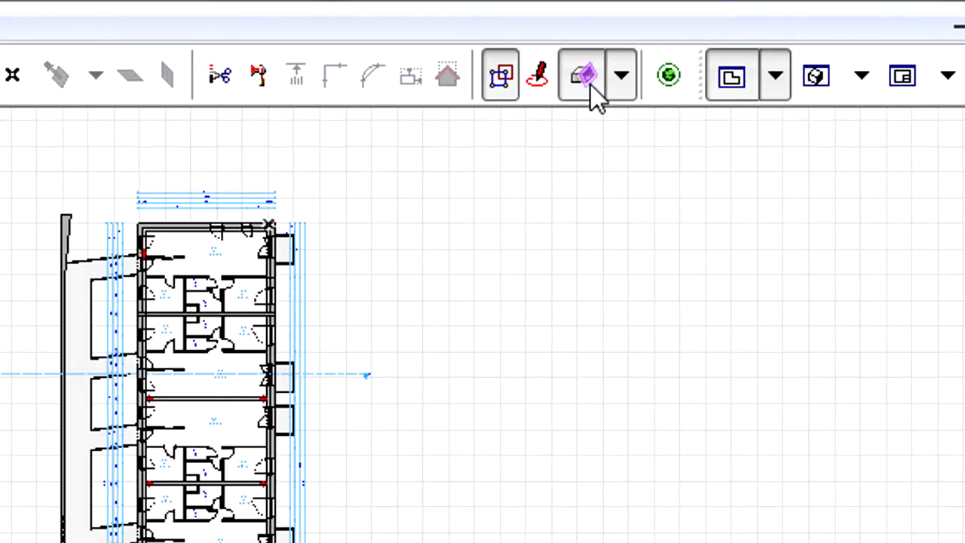
Step: Create a custom cutting plane in the floor plan from the toolbar's cutting plane options
click(622, 75)
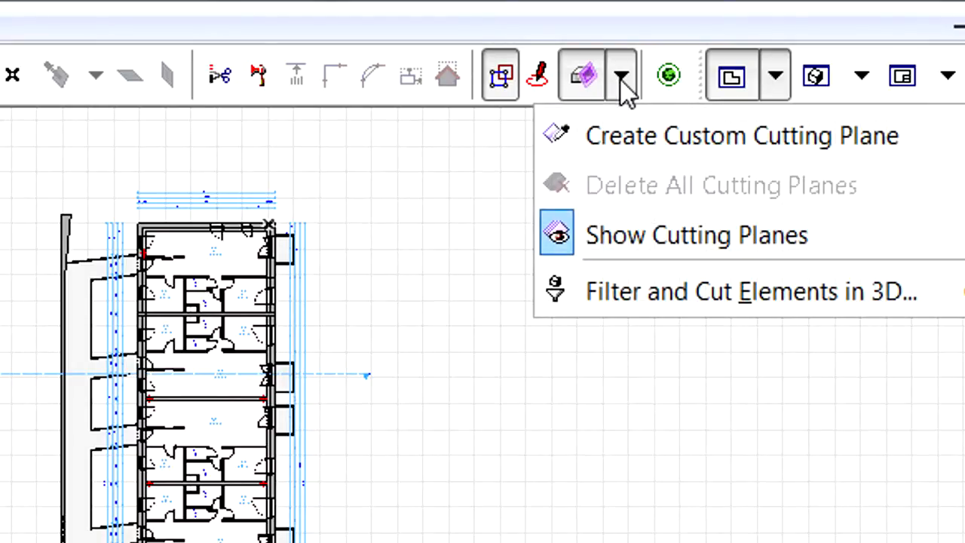
mouse_move(652, 139)
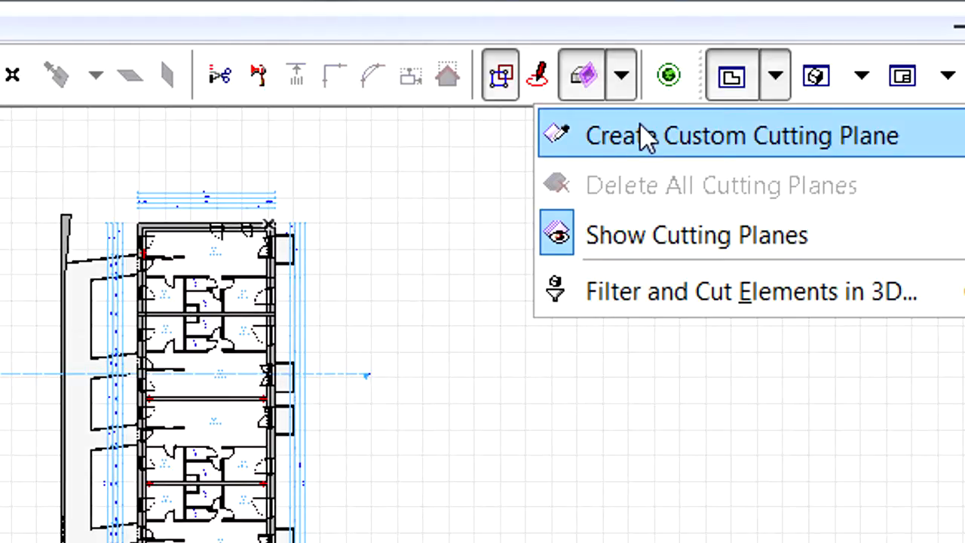
click(728, 135)
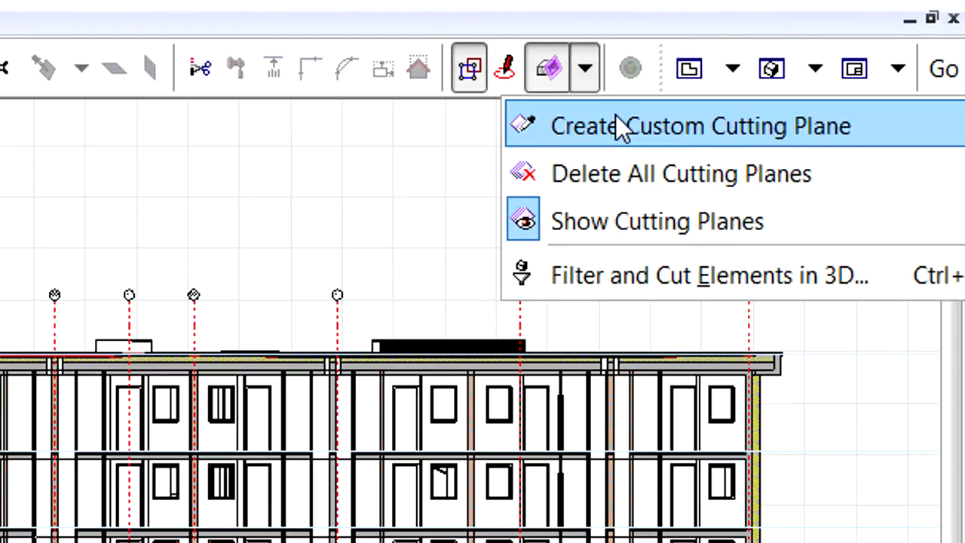
Step: Draw a diagonal custom cutting plane across the building section
click(698, 126)
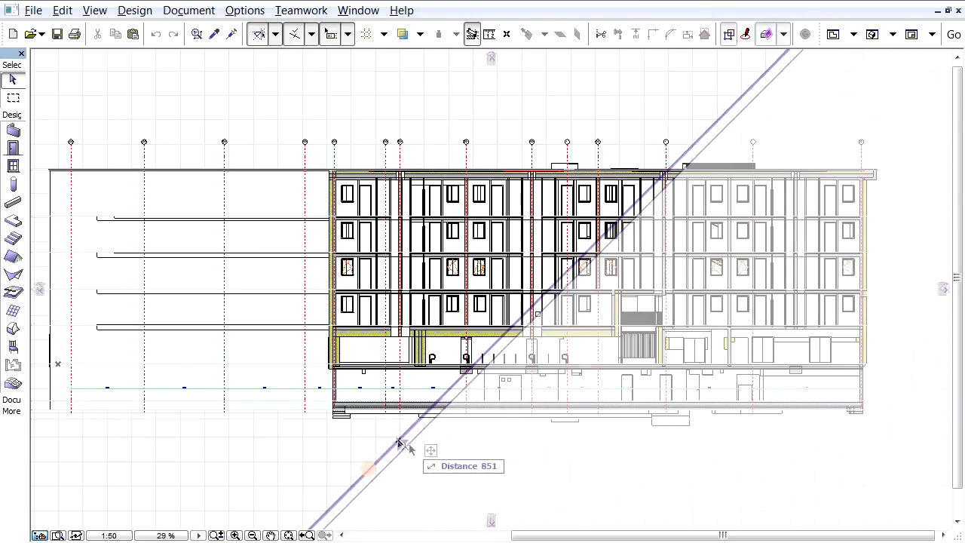
drag(399, 441, 422, 464)
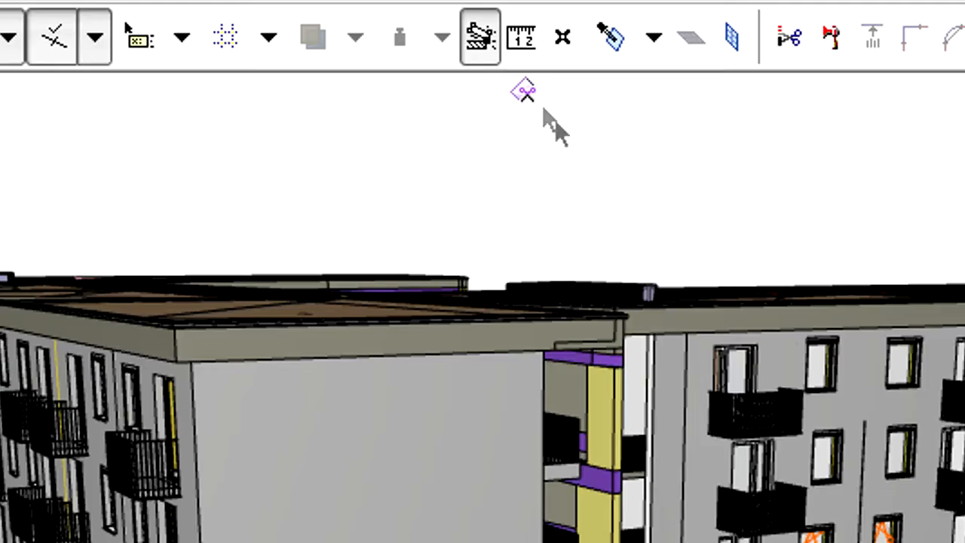
Step: Start a new custom cutting plane in the 3D window via the cutting plane popup
click(524, 92)
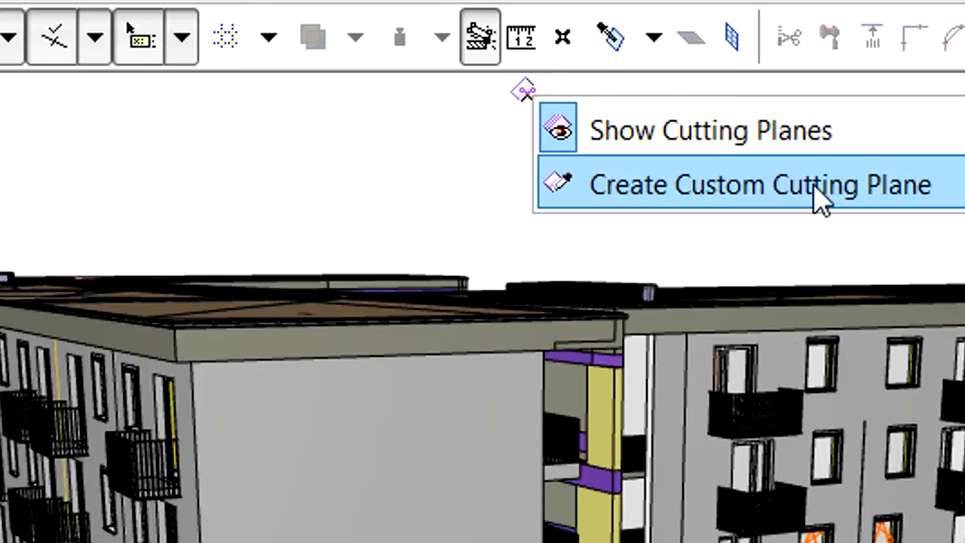
mouse_move(894, 196)
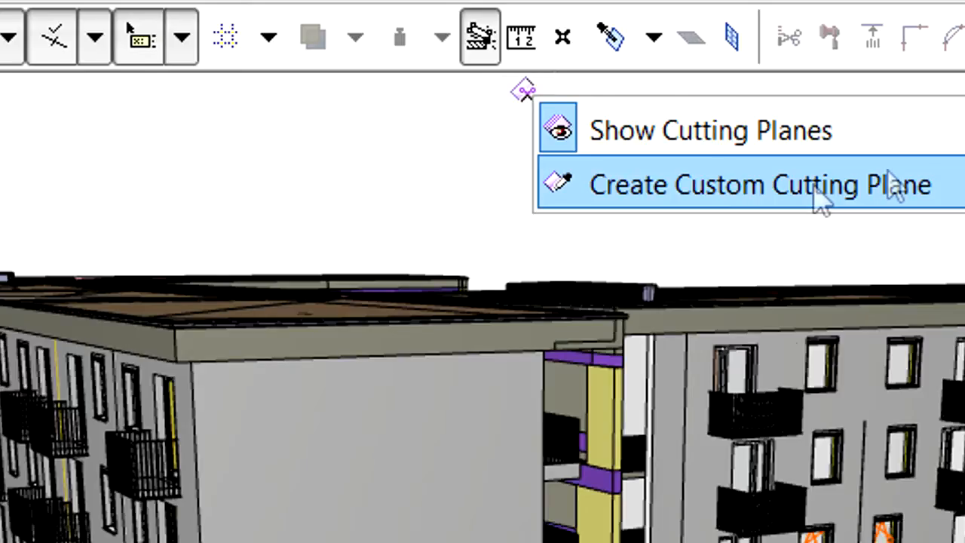
click(762, 184)
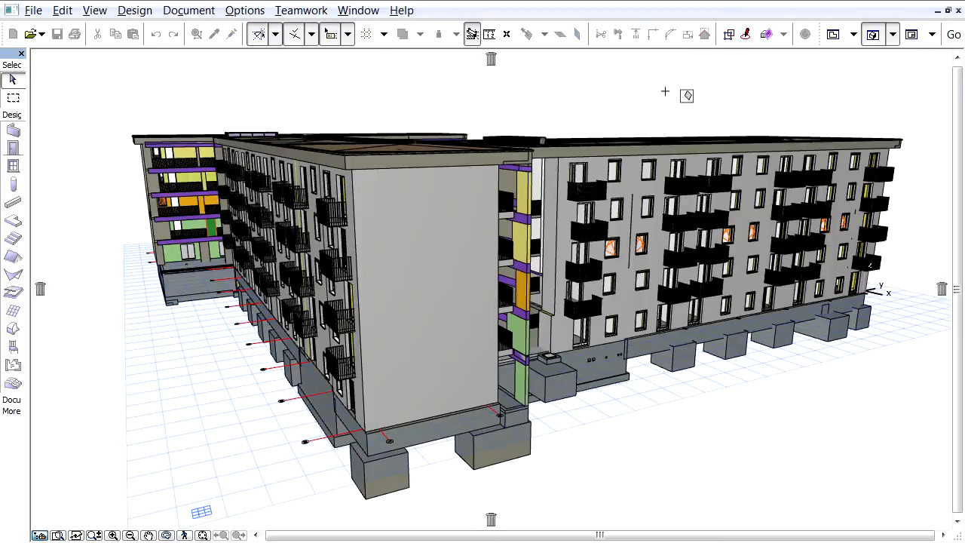